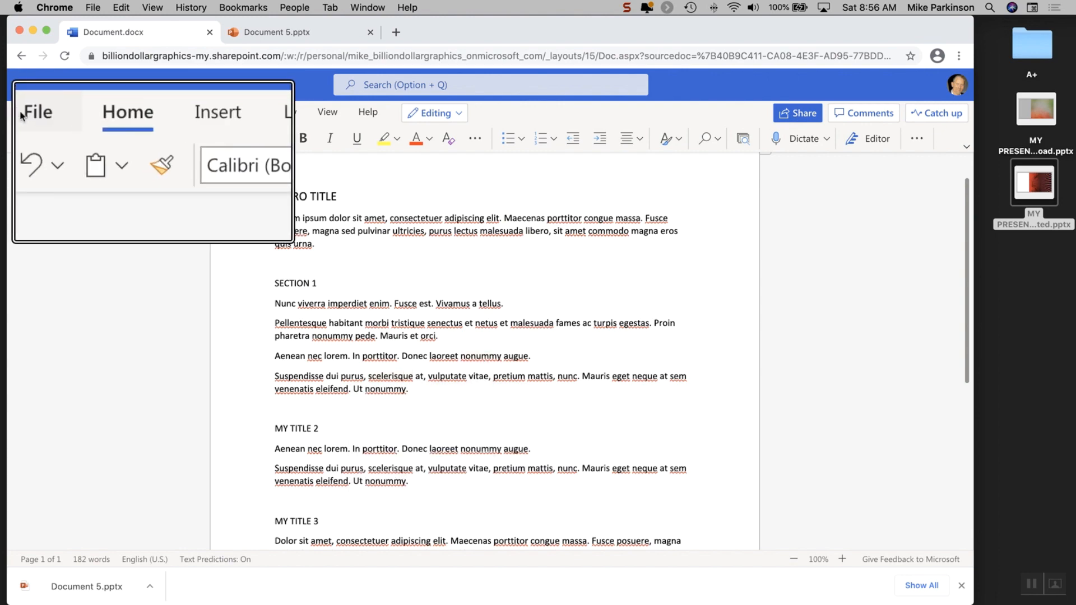
- Export the Word document as a PowerPoint deck and view the Document 5.pptx tab
click(35, 111)
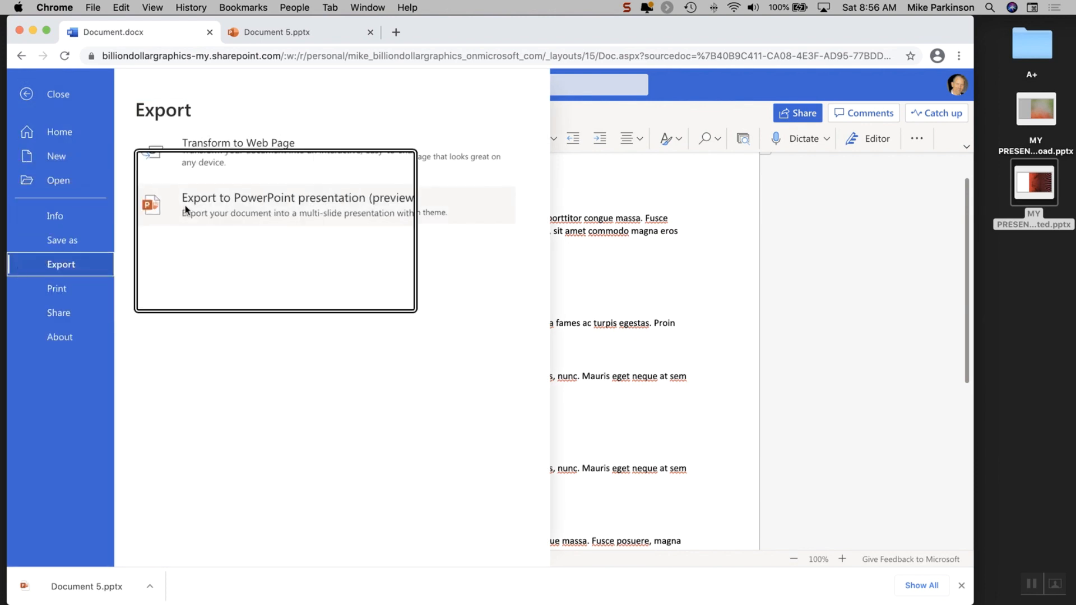
click(288, 204)
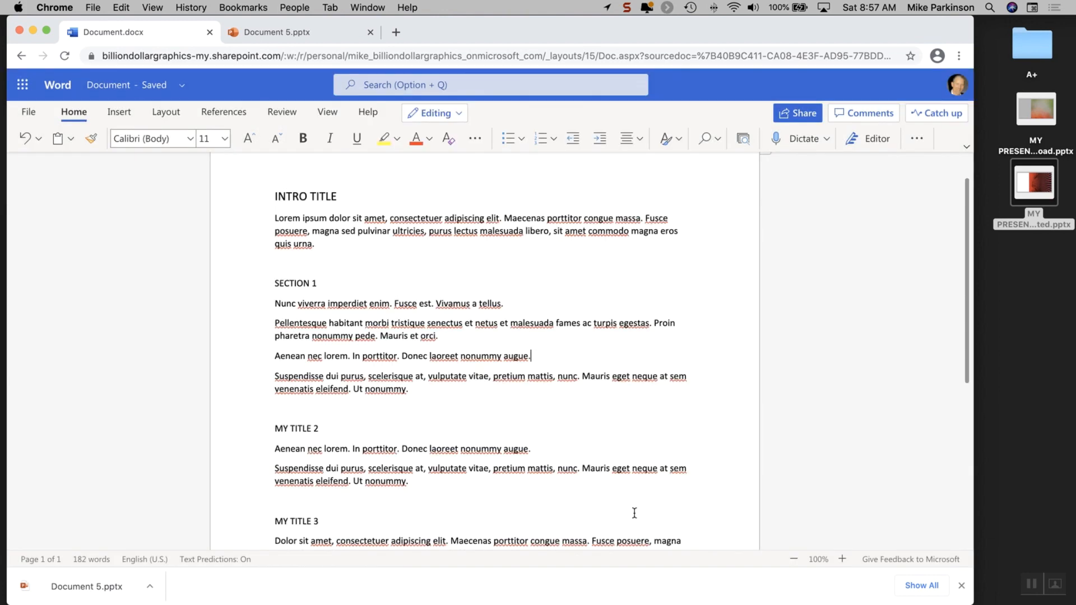
click(275, 32)
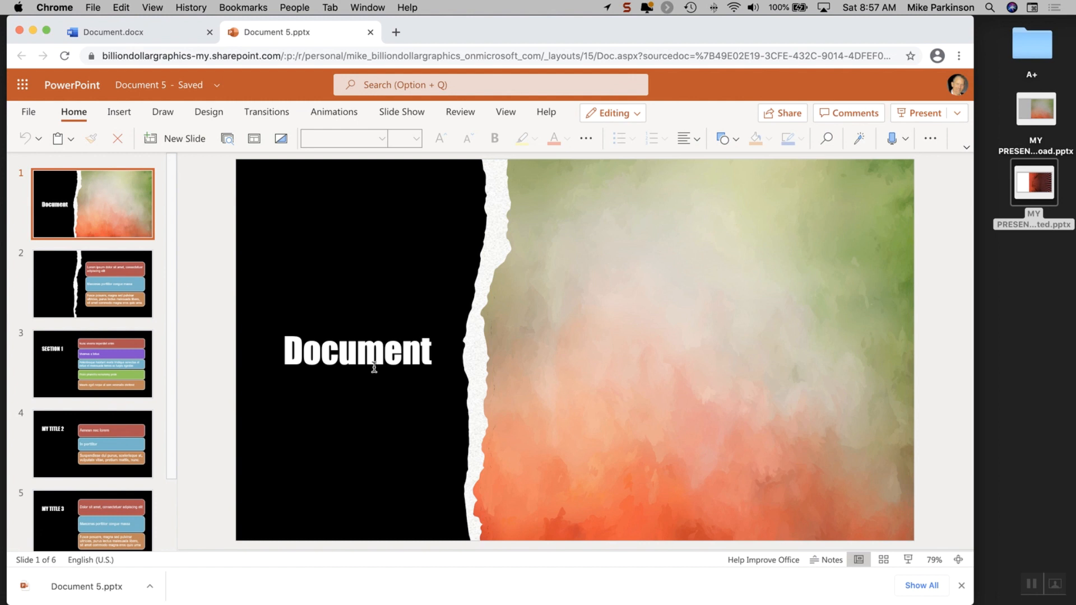
mouse_move(41, 135)
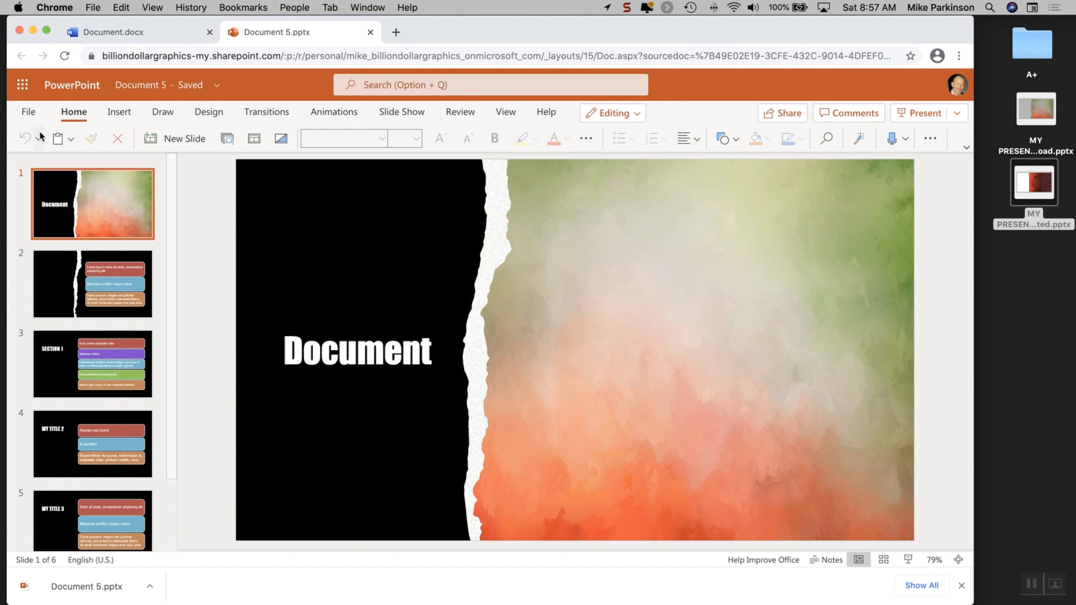
click(28, 112)
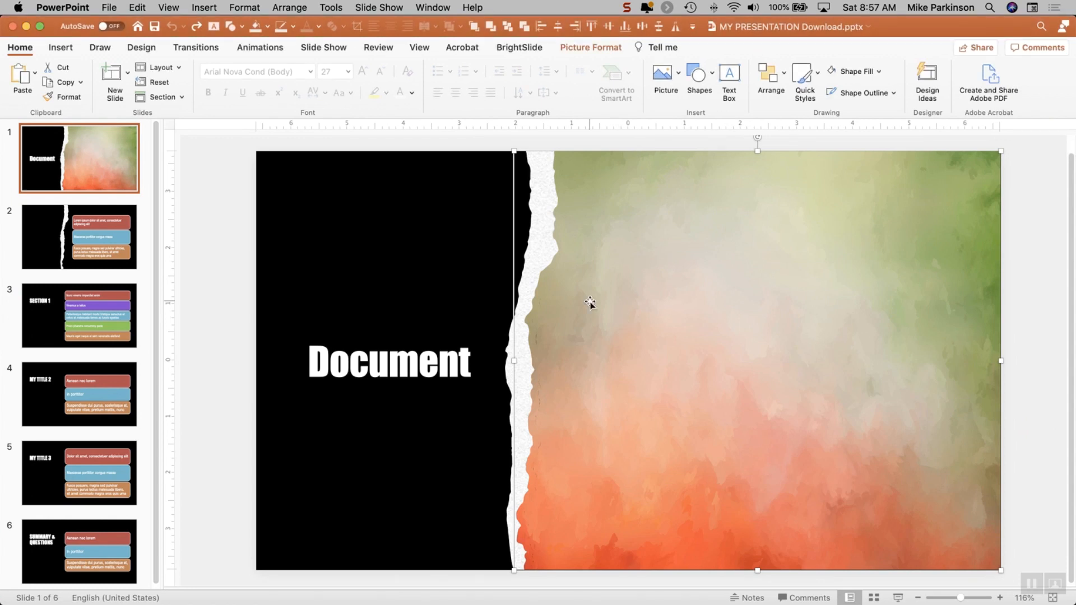
mouse_move(616, 281)
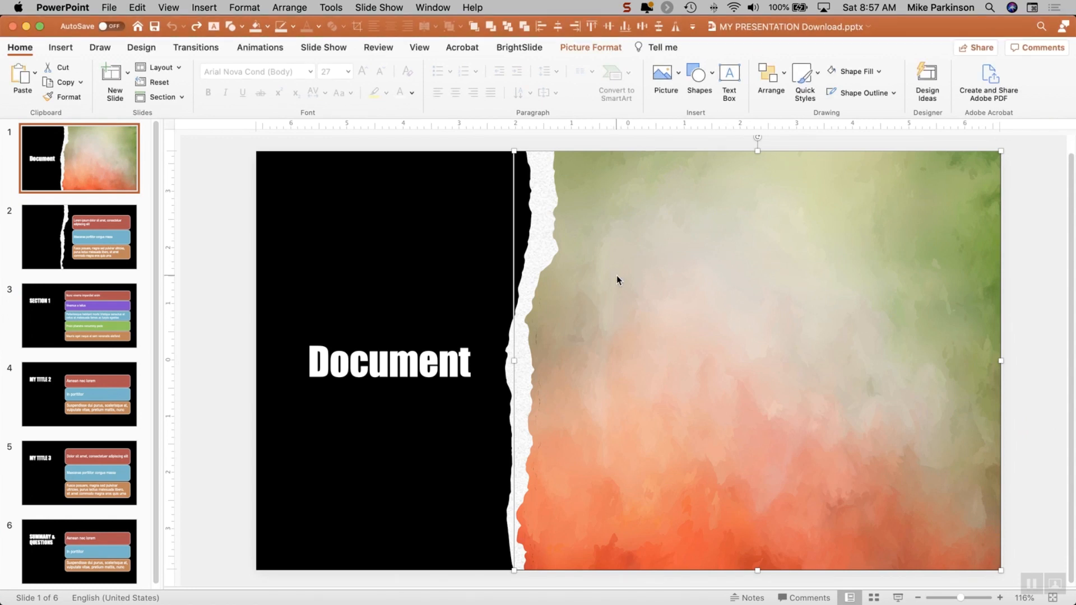
- Right-click the slide area in the formatted MY TITLE deck
right_click(617, 279)
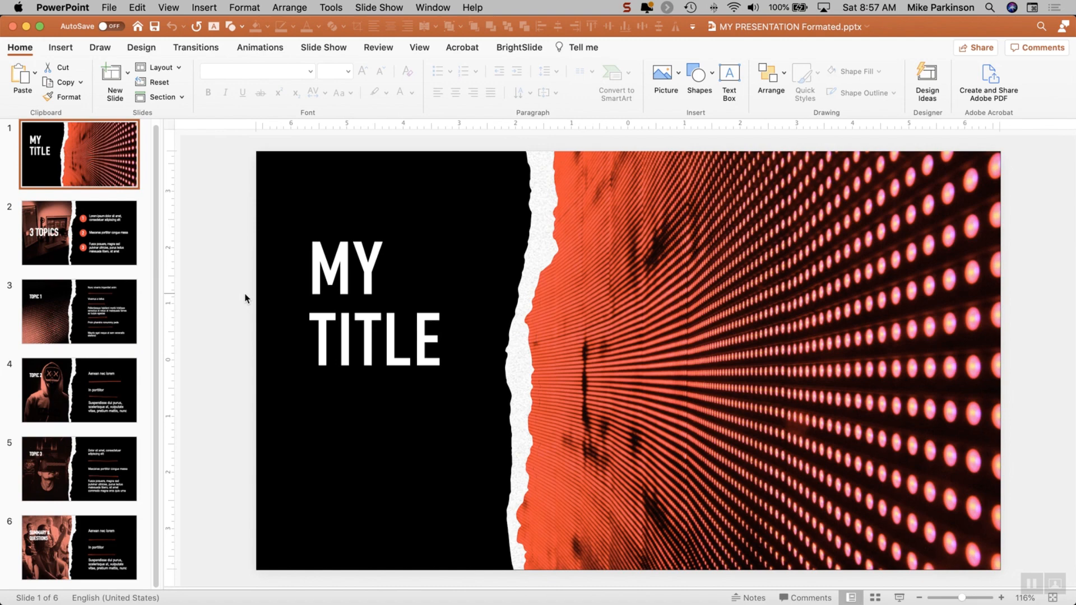
- View the TOPIC 2 slide, then the Summary & Questions slide
click(78, 396)
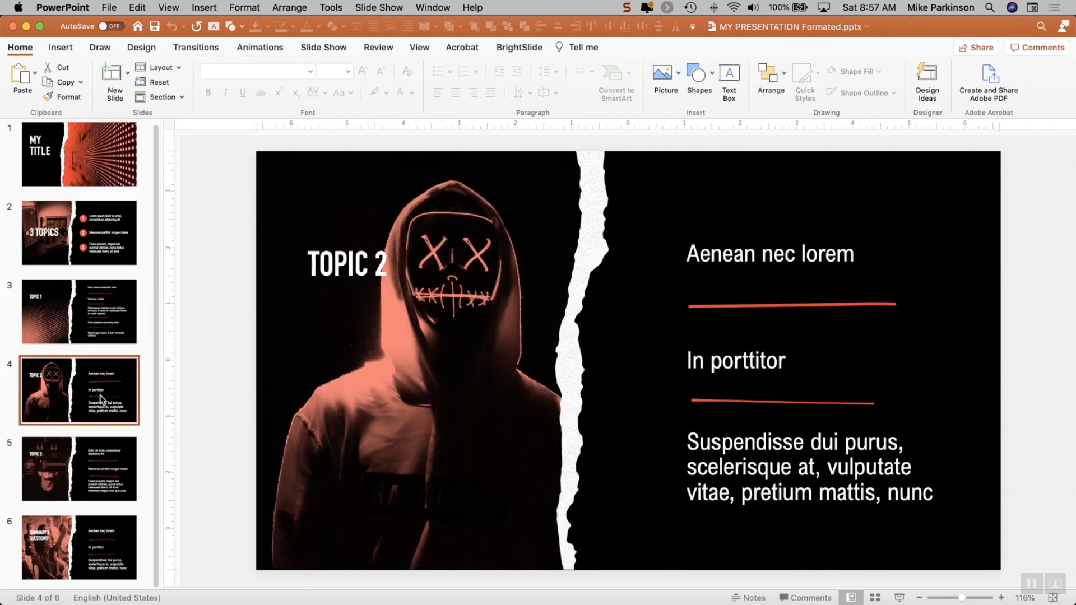
click(79, 554)
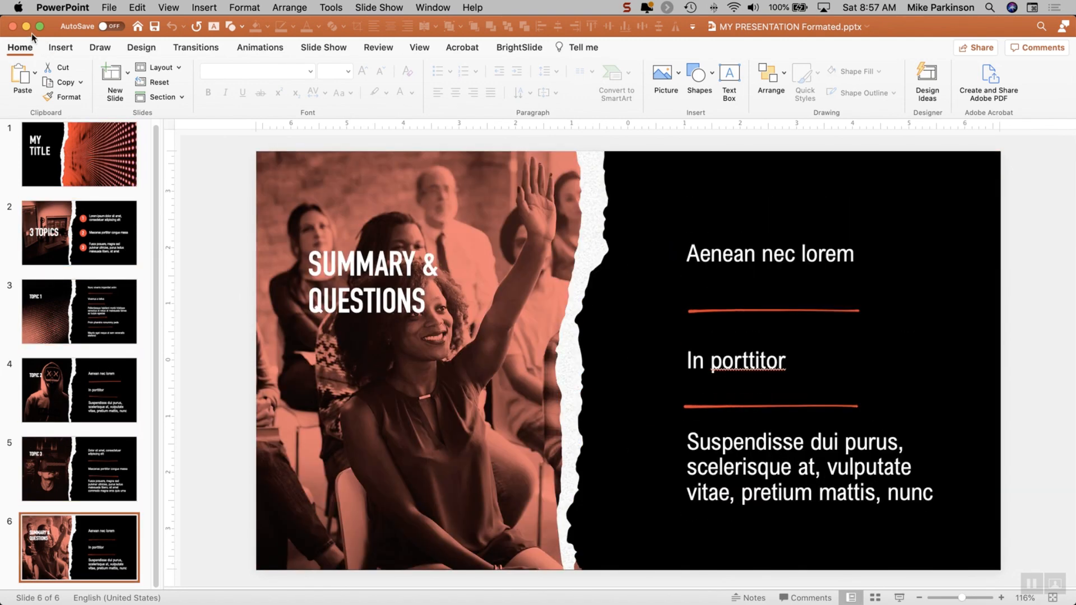